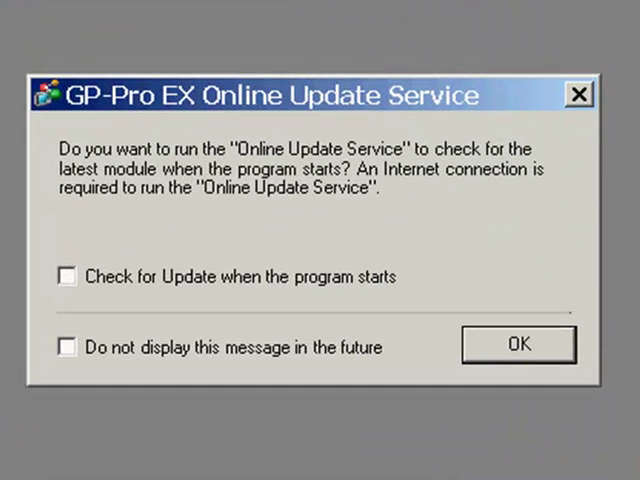
mouse_move(512, 344)
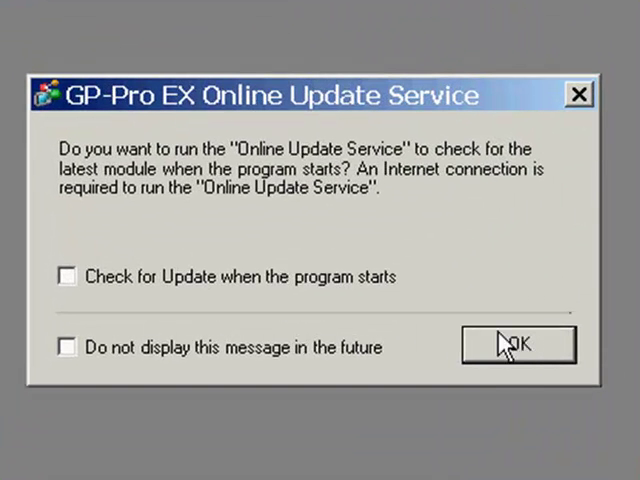
mouse_move(504, 358)
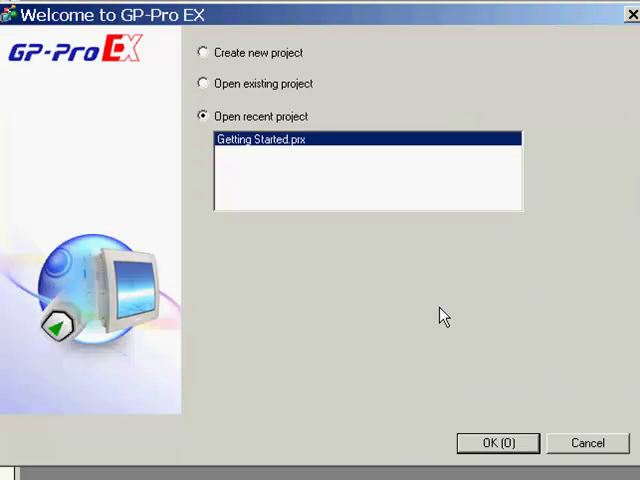
mouse_move(260, 16)
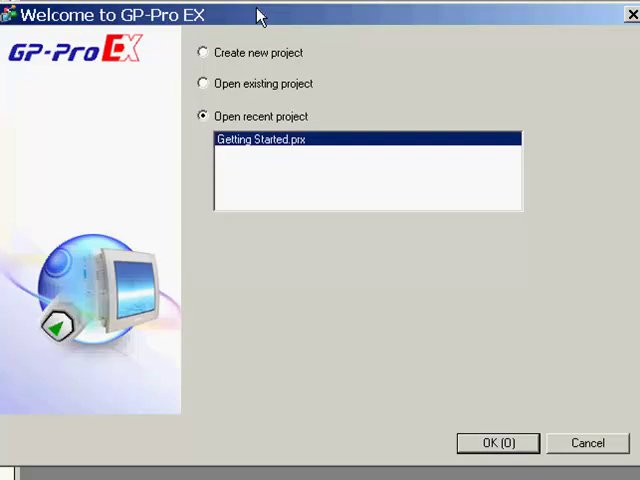
- Choose Create new project in the Welcome to GP-Pro EX dialog
left_click(204, 52)
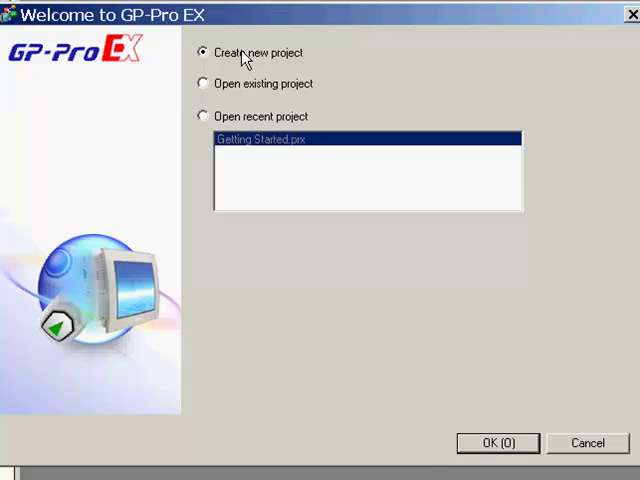
mouse_move(496, 444)
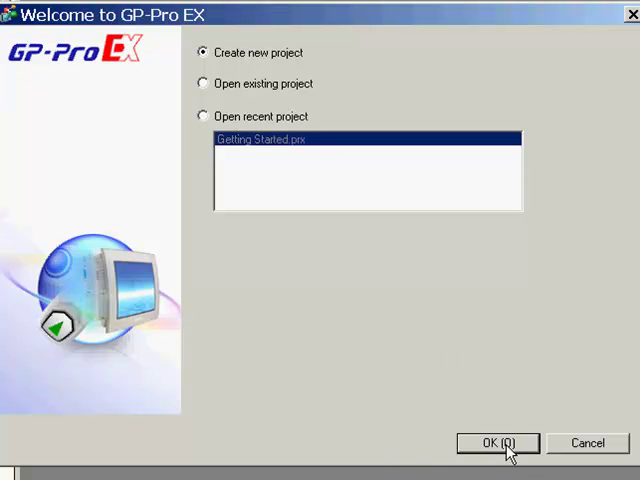
- Confirm the new project, then set display to GP-3*** Series AGP-3200T in landscape orientation
left_click(496, 444)
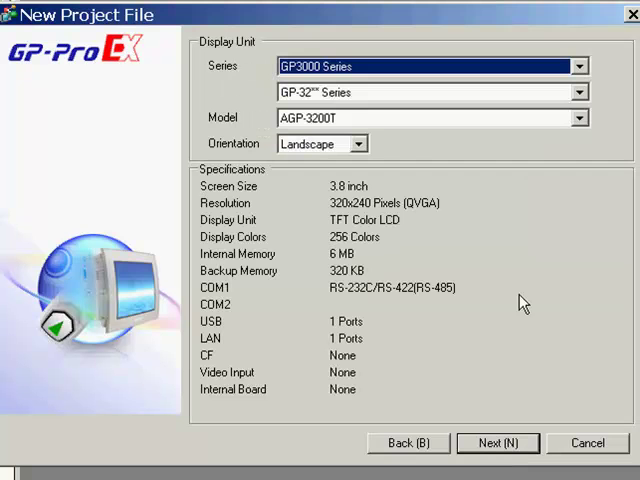
mouse_move(304, 78)
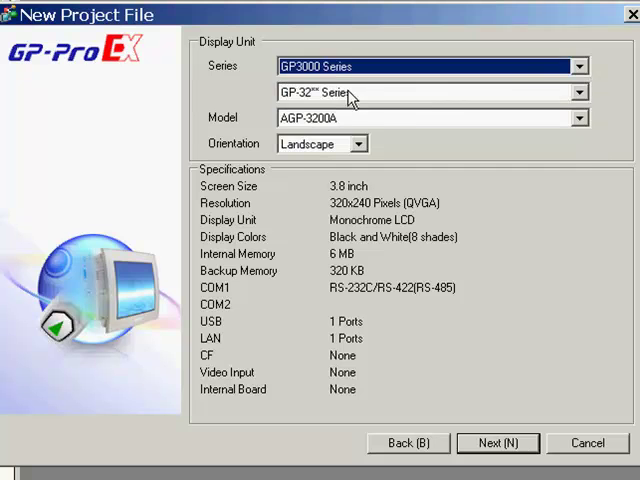
left_click(578, 92)
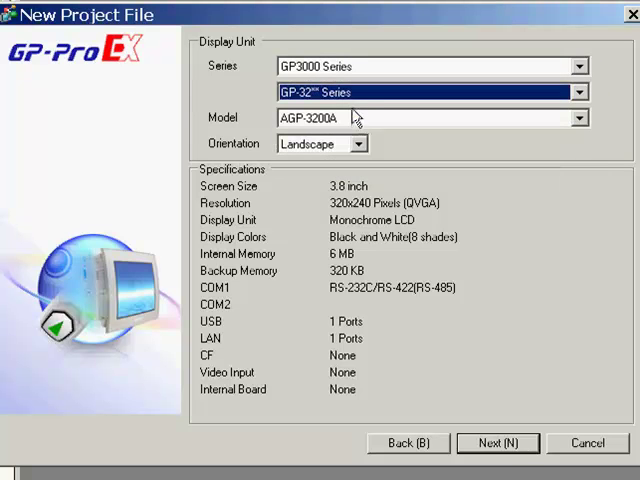
left_click(578, 116)
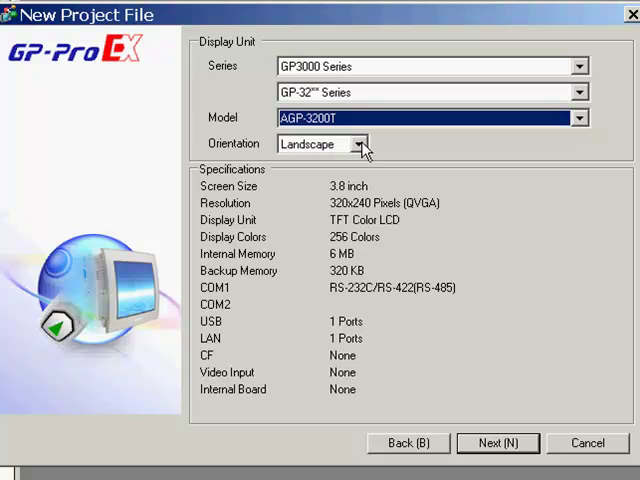
left_click(356, 144)
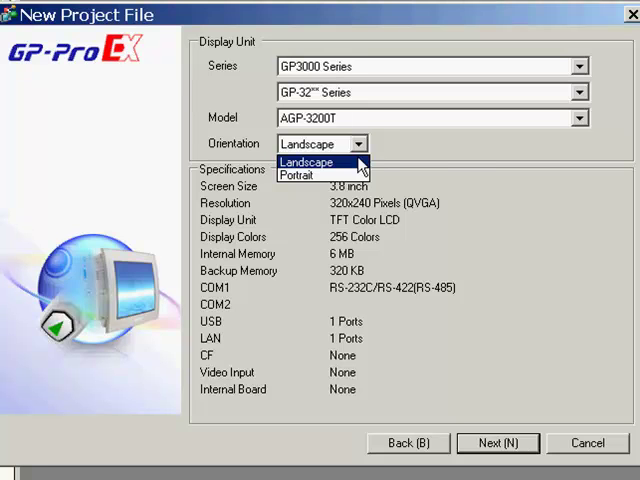
left_click(310, 160)
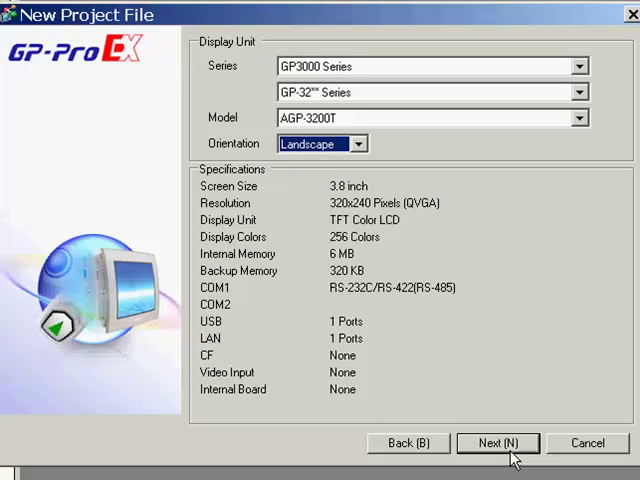
mouse_move(510, 448)
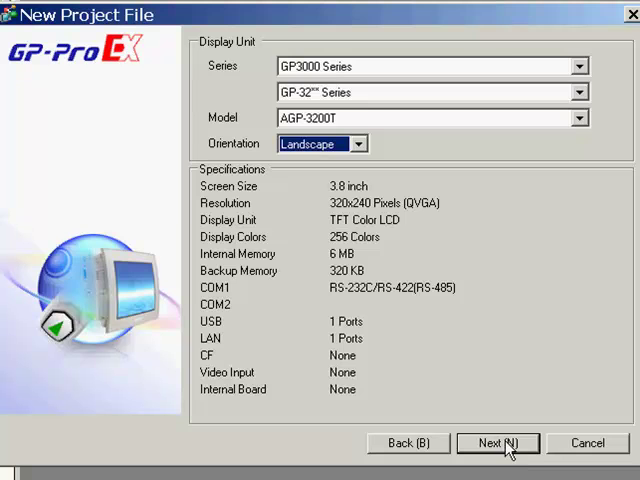
- Advance the wizard to the Device/PLC selection page
left_click(496, 444)
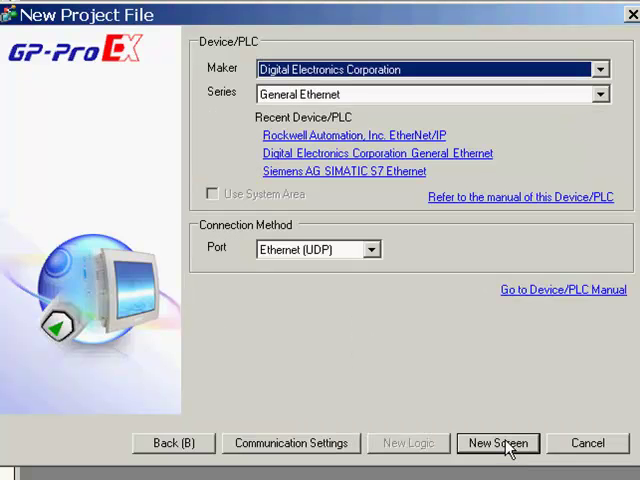
mouse_move(388, 68)
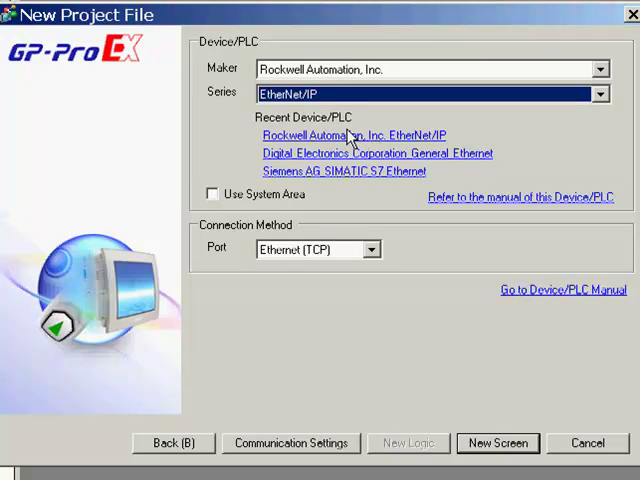
mouse_move(348, 178)
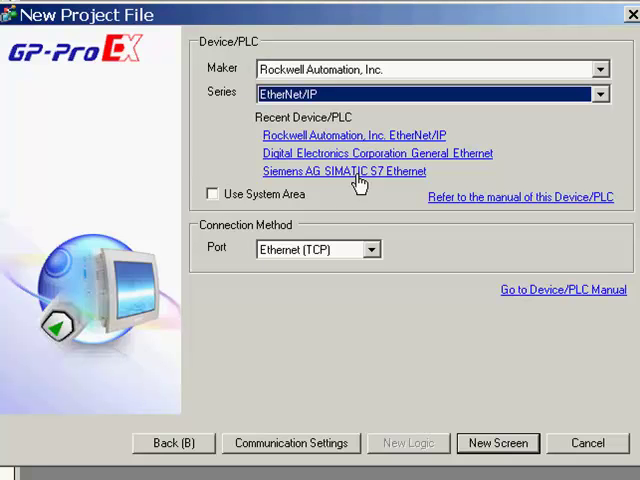
mouse_move(532, 196)
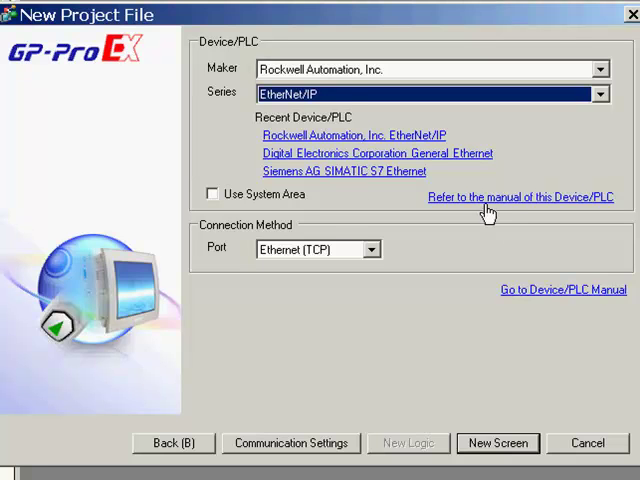
mouse_move(304, 280)
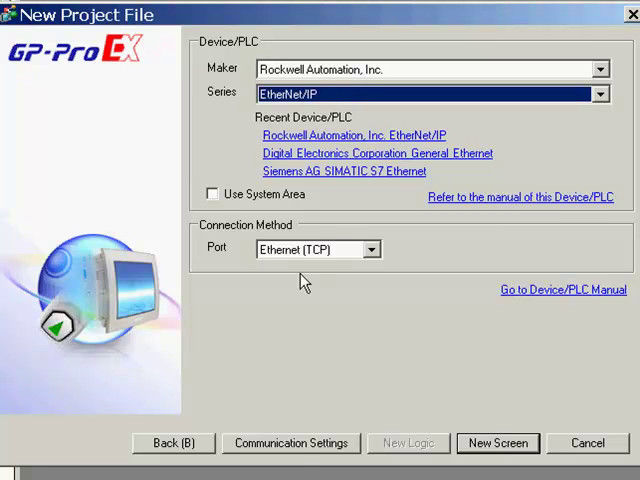
mouse_move(304, 444)
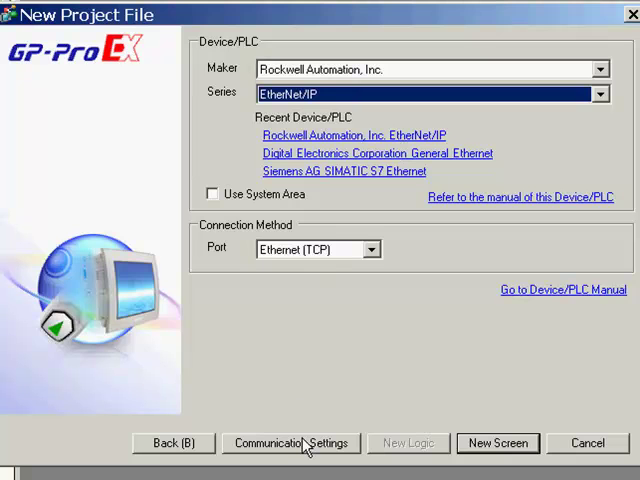
mouse_move(242, 460)
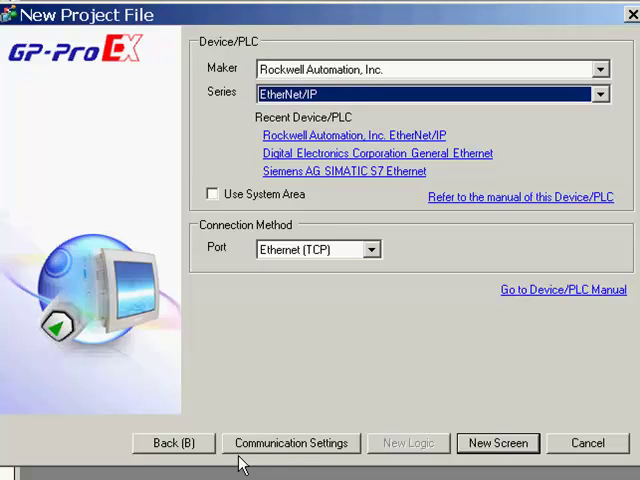
left_click(496, 444)
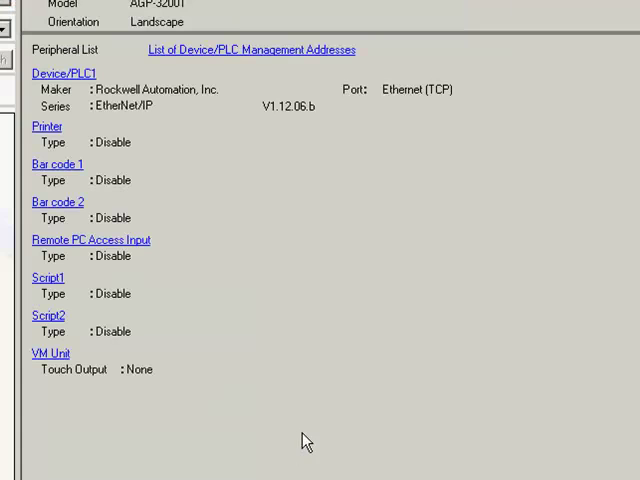
mouse_move(318, 414)
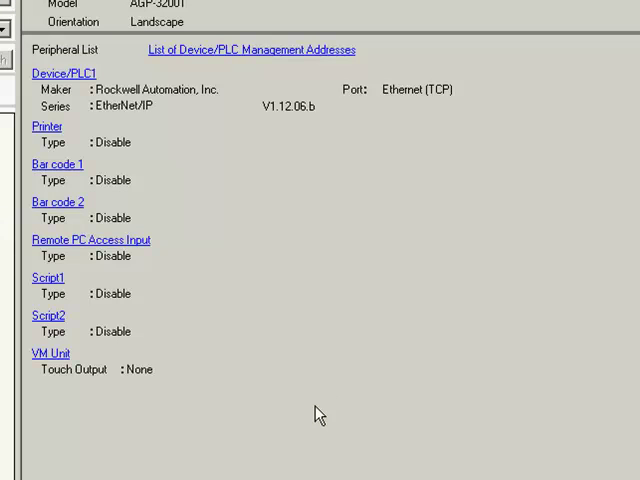
mouse_move(364, 210)
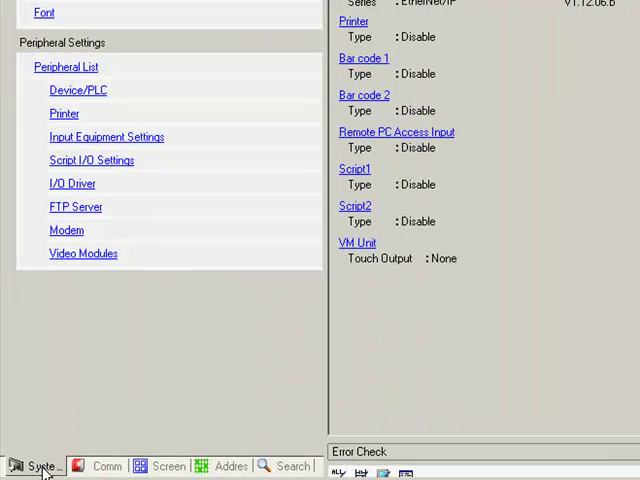
left_click(168, 464)
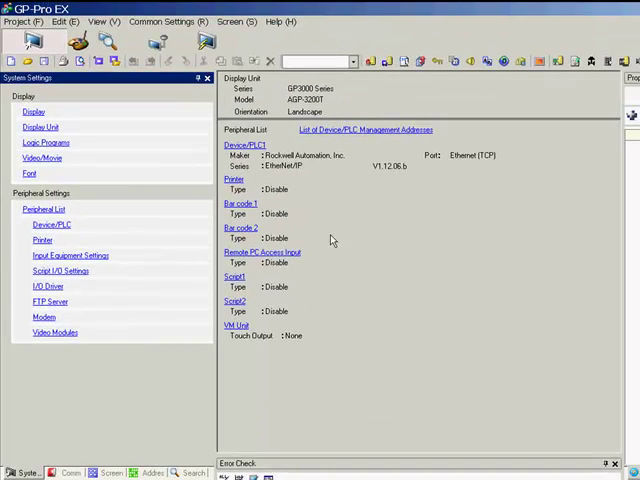
mouse_move(378, 258)
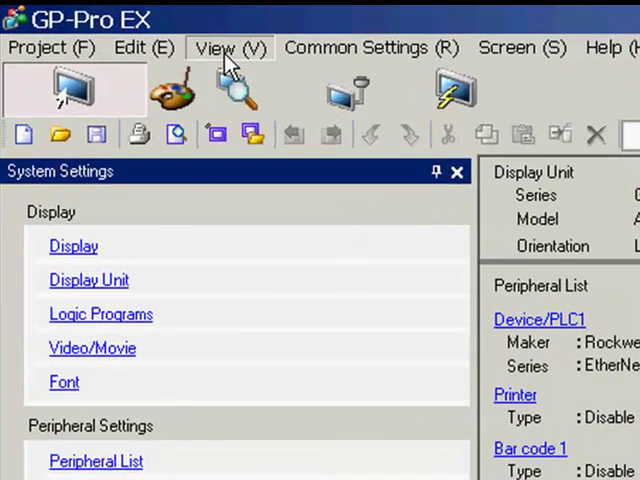
left_click(222, 48)
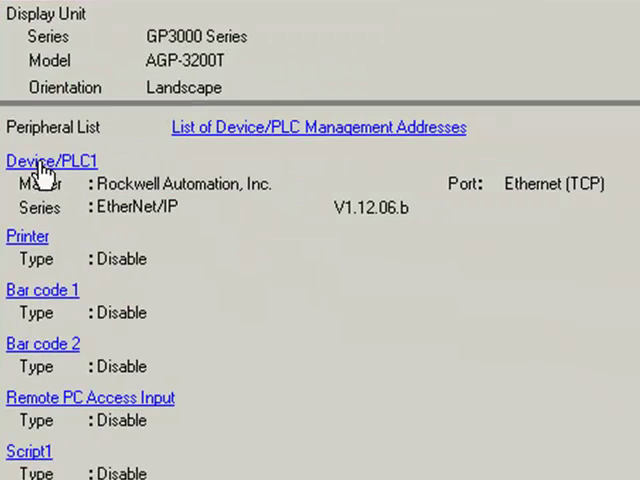
mouse_move(164, 190)
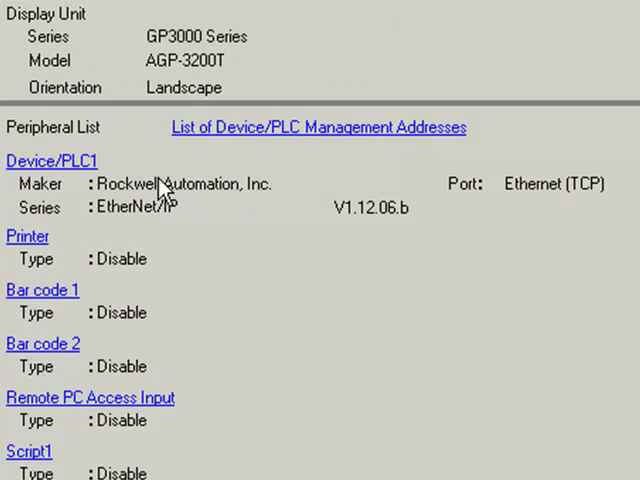
mouse_move(392, 232)
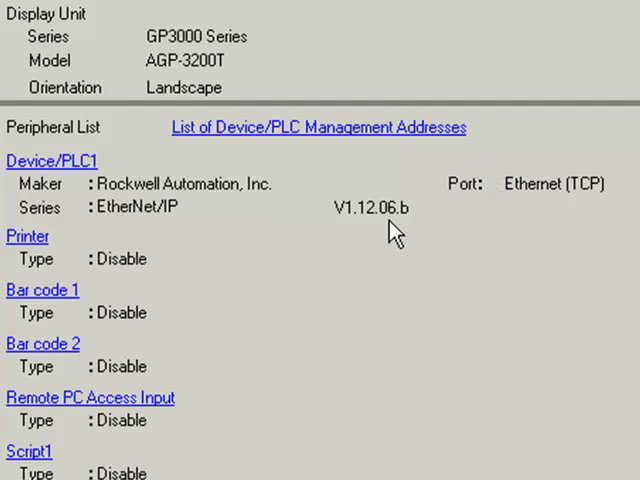
mouse_move(446, 222)
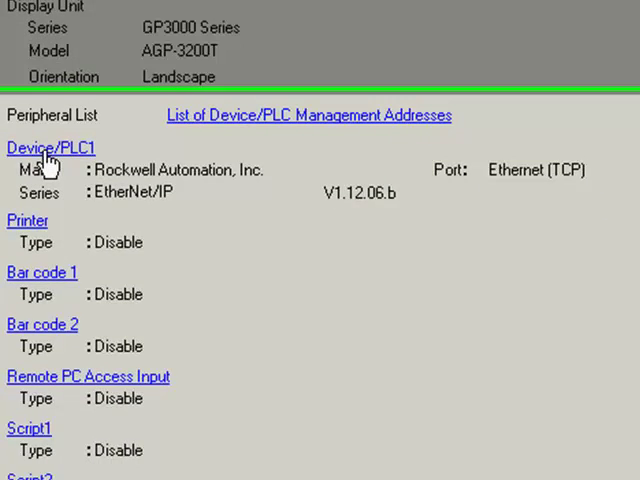
- Bring up the Device/PLC1 settings from the Peripheral List
left_click(52, 148)
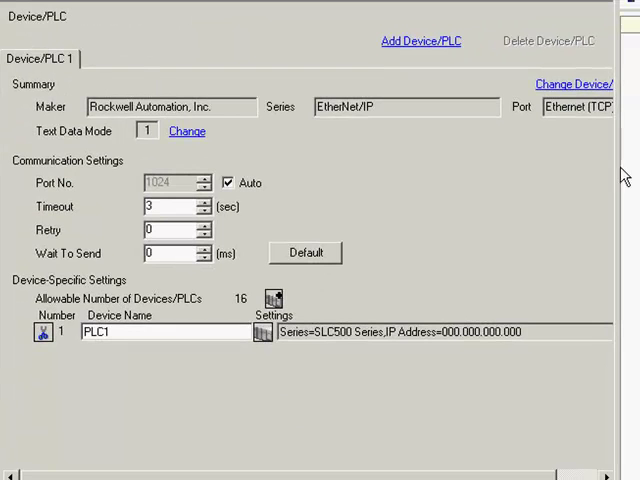
mouse_move(622, 176)
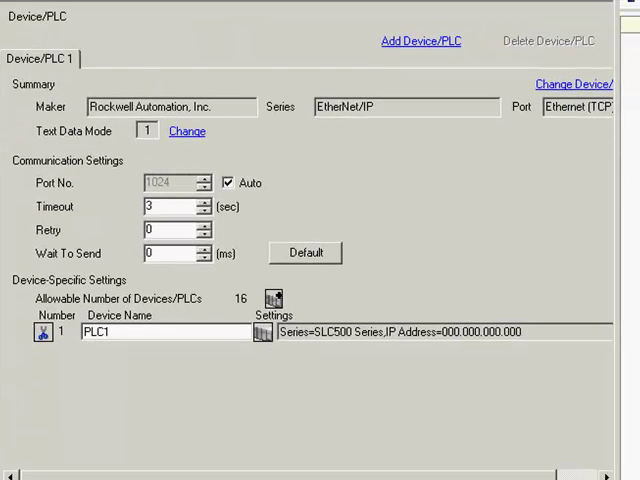
mouse_move(520, 188)
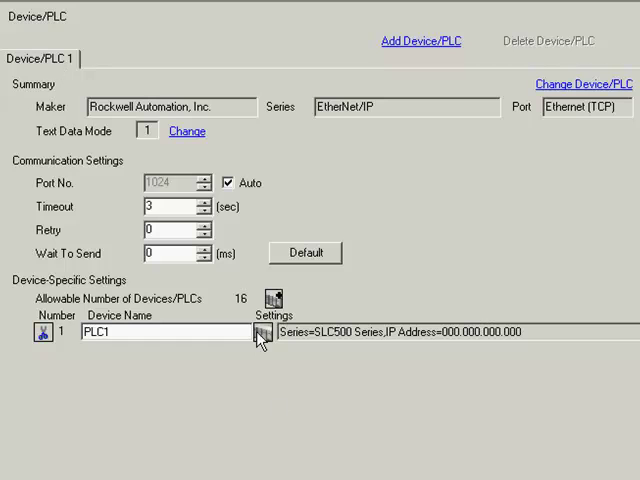
mouse_move(28, 304)
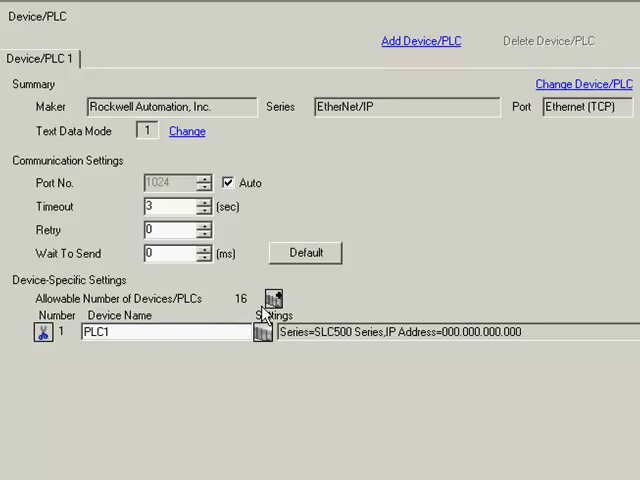
mouse_move(258, 172)
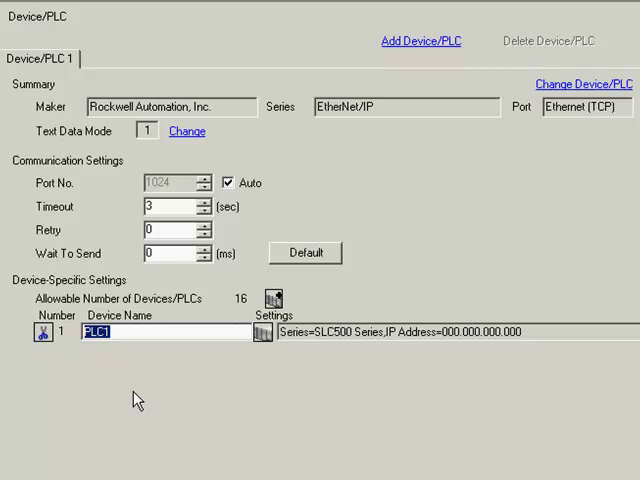
- Start renaming the device by entering 'ML' in the Device Name field
type("ML1100")
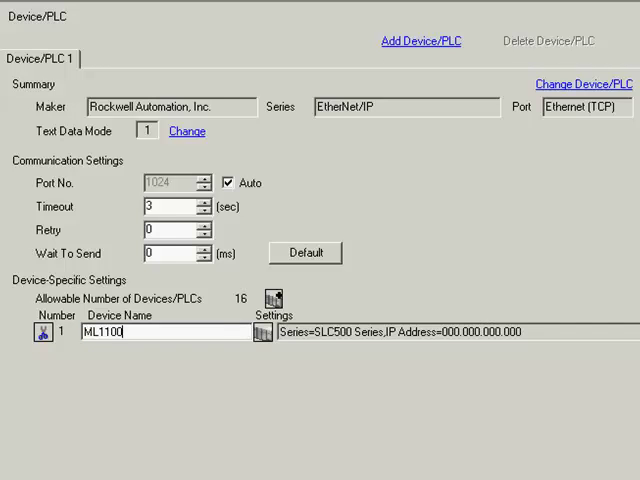
mouse_move(272, 378)
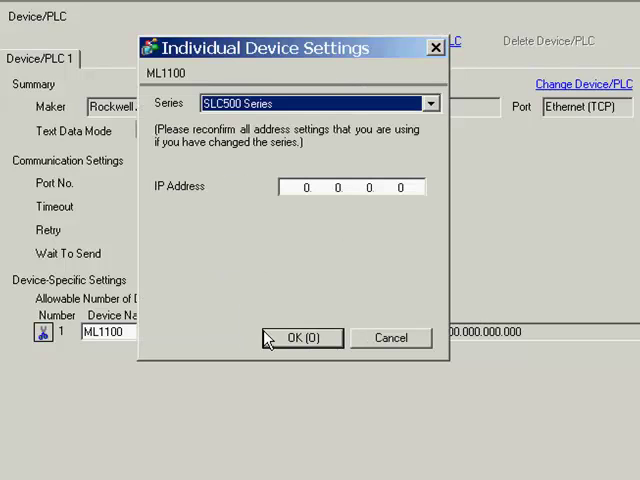
- Set ML1100 to MicroLogix Series with IP address 172.16.91.199 and confirm
left_click(430, 104)
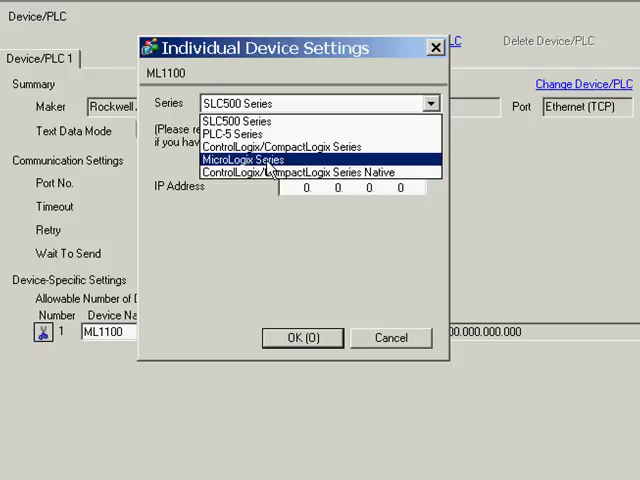
left_click(244, 160)
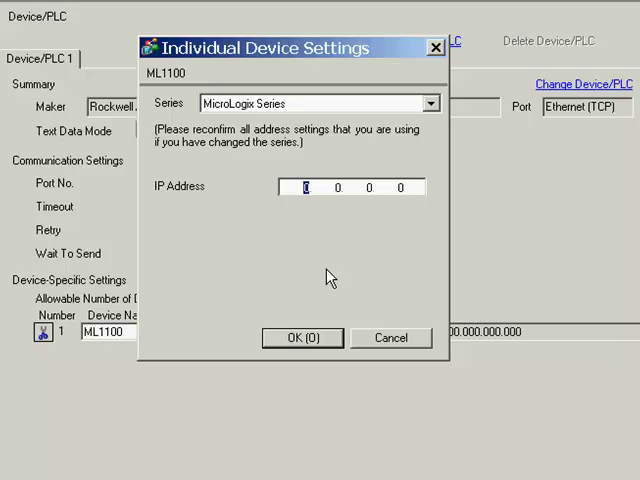
type("172")
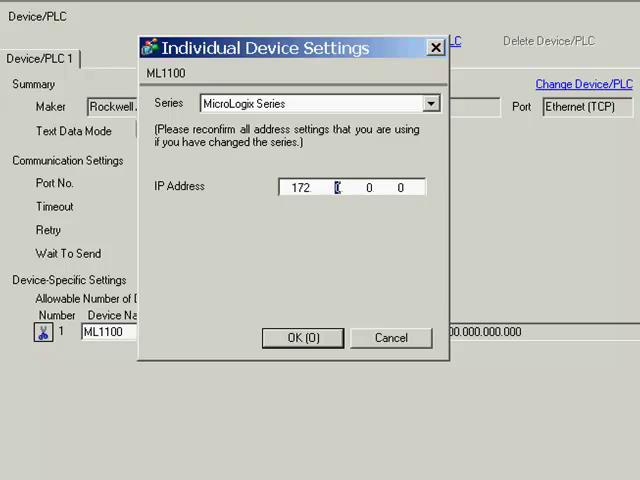
type("16")
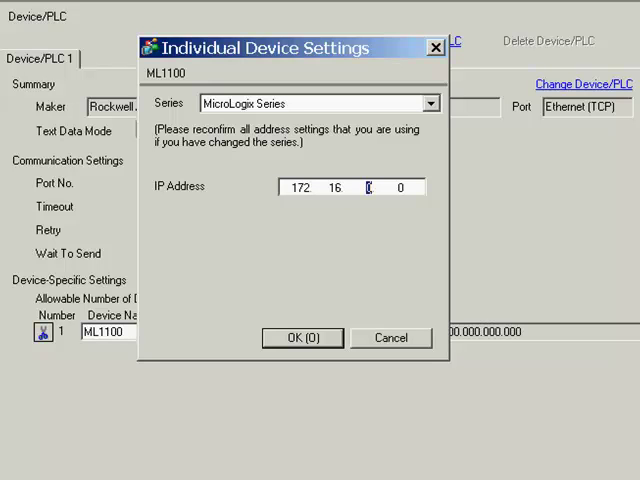
type("91")
left_click(400, 188)
type("199")
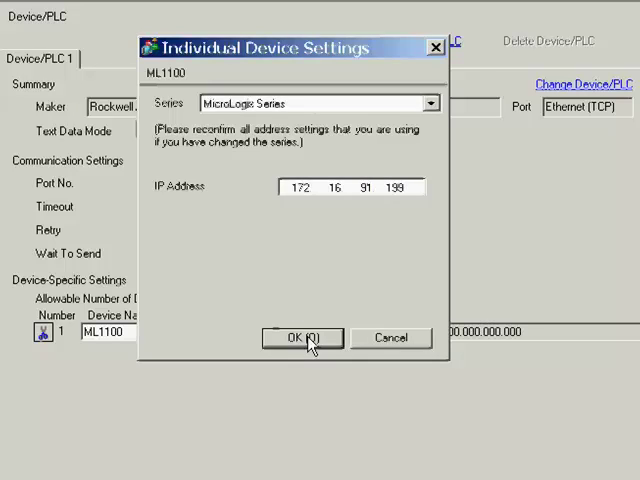
left_click(304, 338)
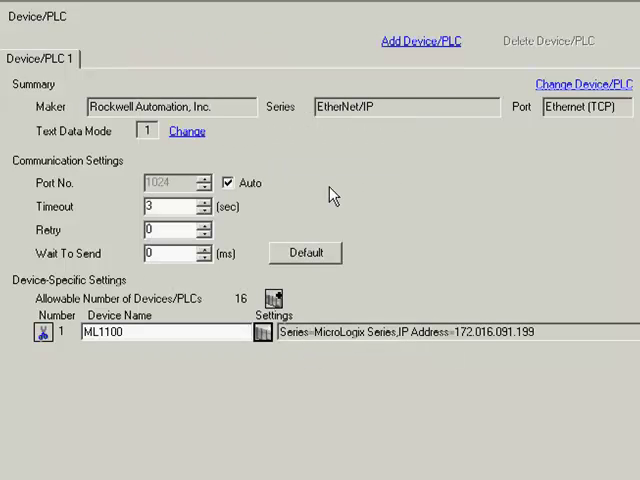